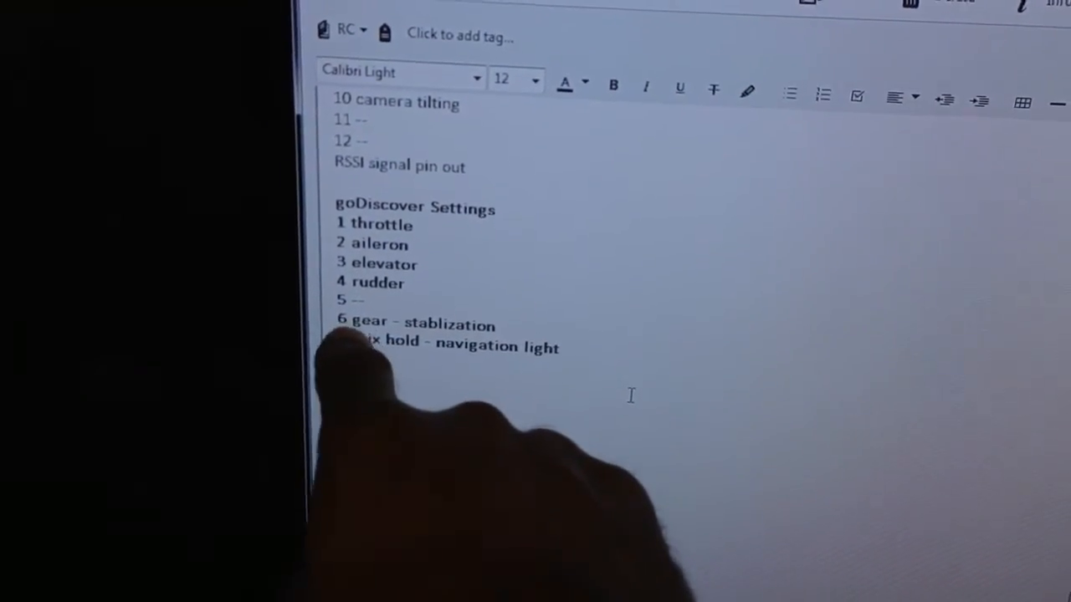
{"action": "scroll", "scroll_direction": "down", "scroll_amount": 3}
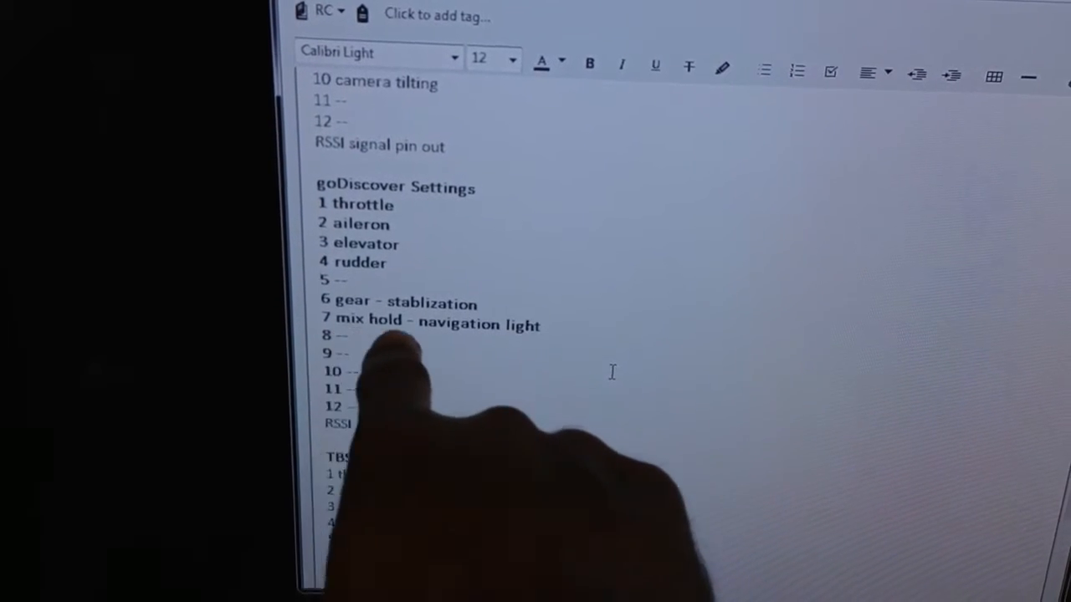